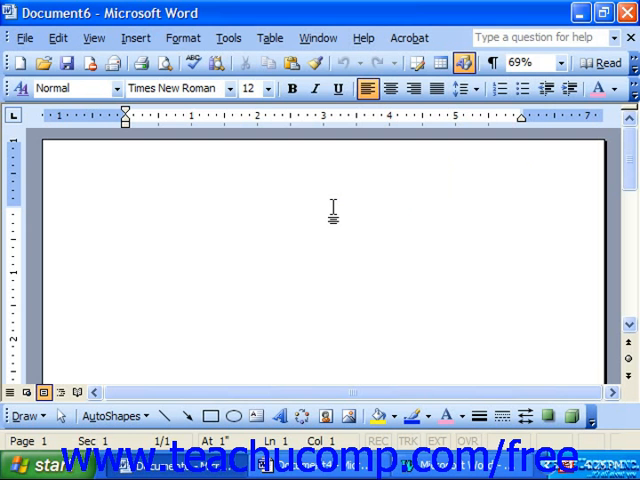
Step: Open the Mail Merge wizard pane through Tools > Letters and Mailings, with Letters selected
{"action": "left_click", "coordinate": [124, 211]}
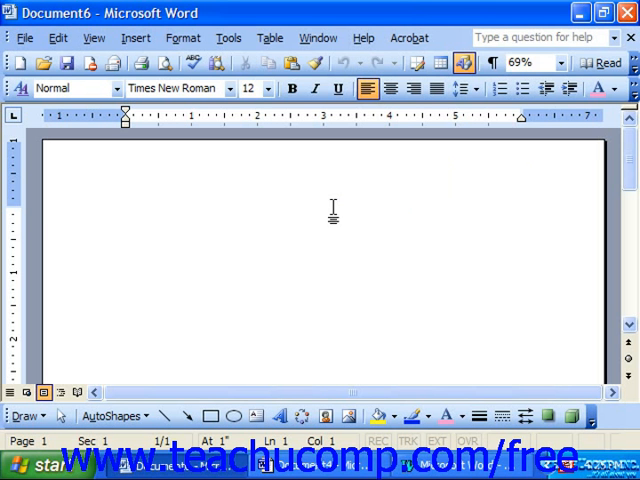
{"action": "left_click", "coordinate": [125, 211]}
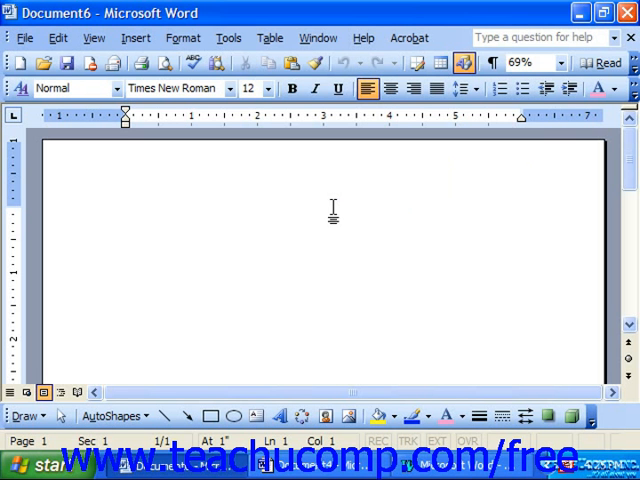
{"action": "left_click", "coordinate": [125, 211]}
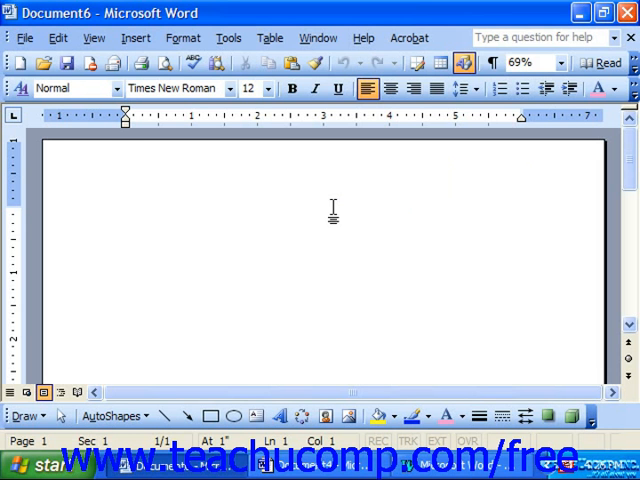
{"action": "left_click", "coordinate": [125, 211]}
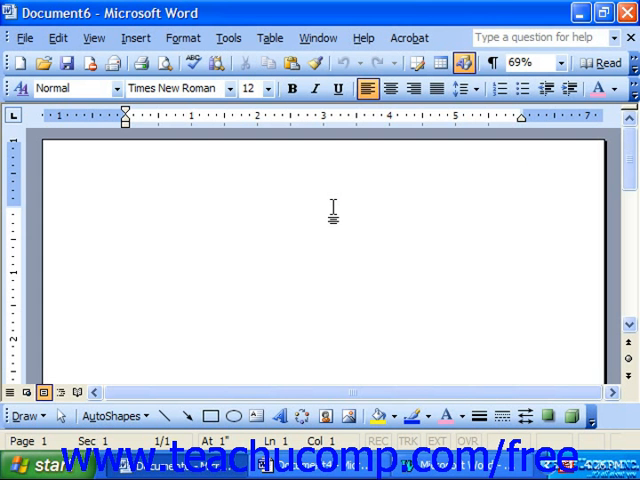
{"action": "left_click", "coordinate": [125, 211]}
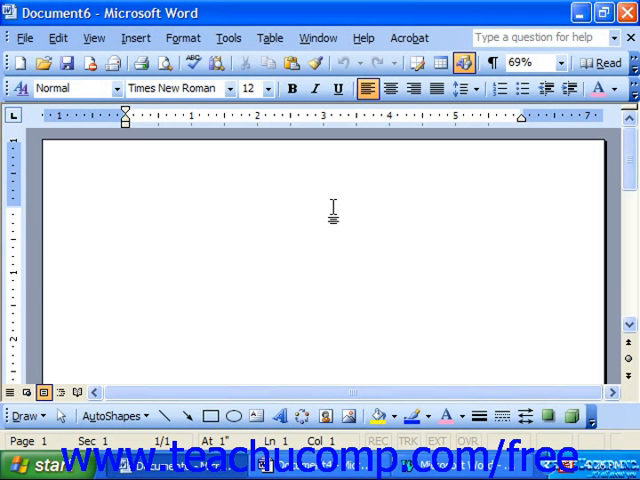
{"action": "left_click", "coordinate": [124, 212]}
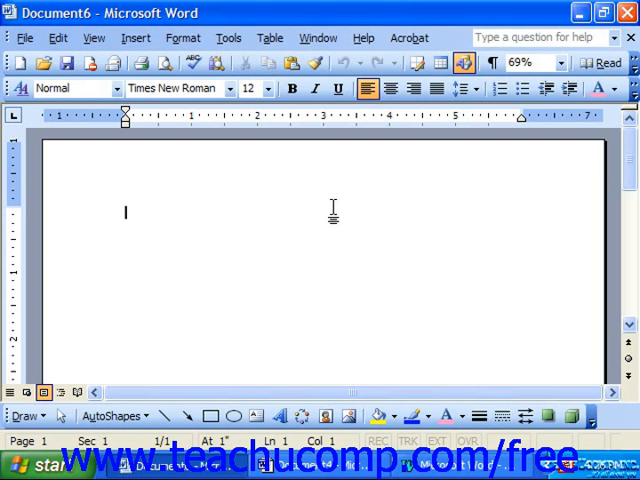
{"action": "mouse_move", "coordinate": [228, 38]}
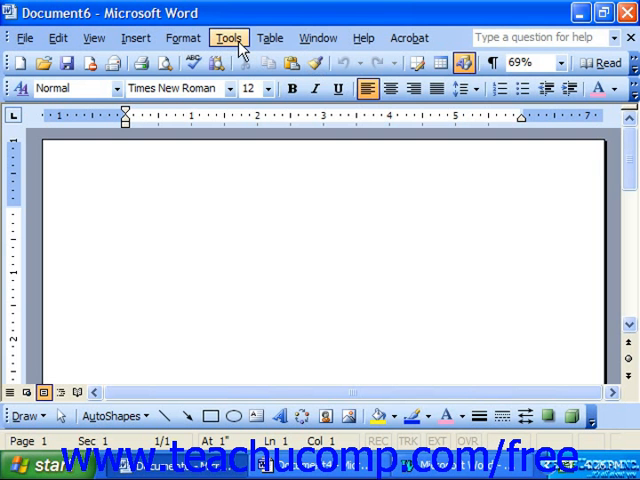
{"action": "left_click", "coordinate": [229, 37]}
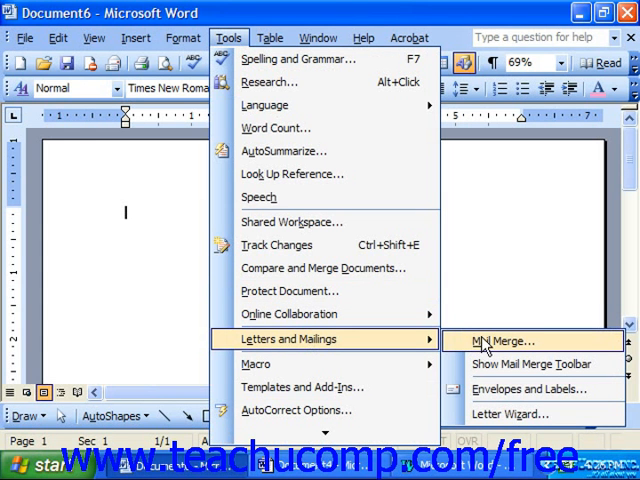
{"action": "mouse_move", "coordinate": [490, 345]}
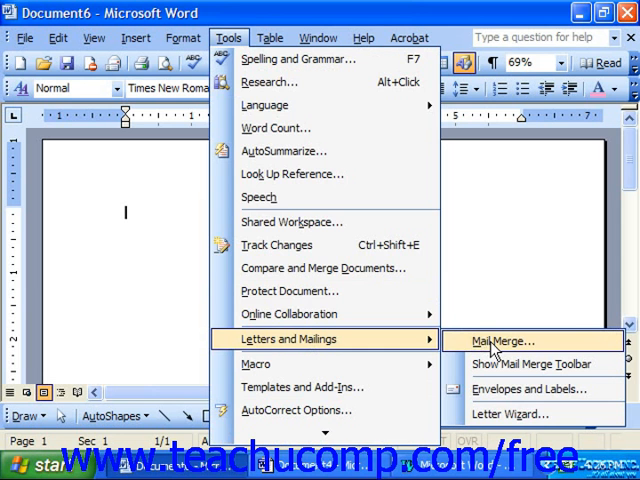
{"action": "left_click", "coordinate": [502, 340]}
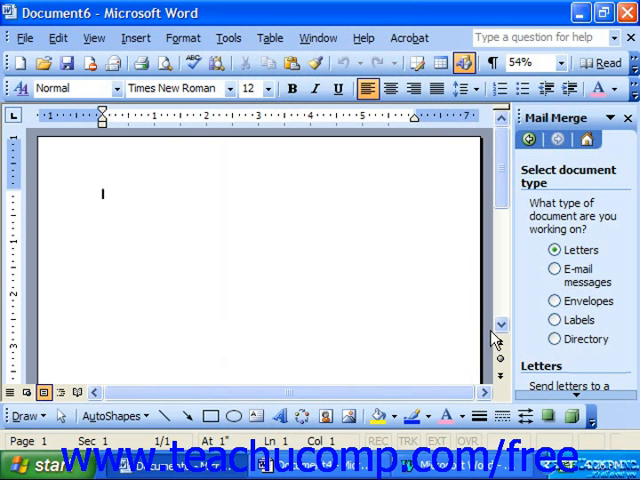
{"action": "mouse_move", "coordinate": [463, 244]}
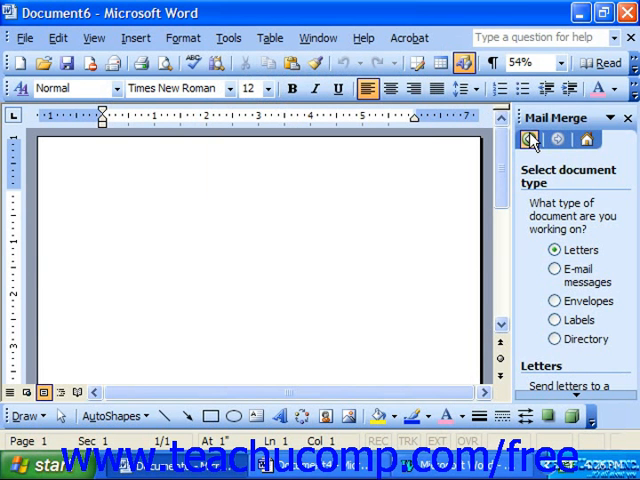
{"action": "mouse_move", "coordinate": [535, 128]}
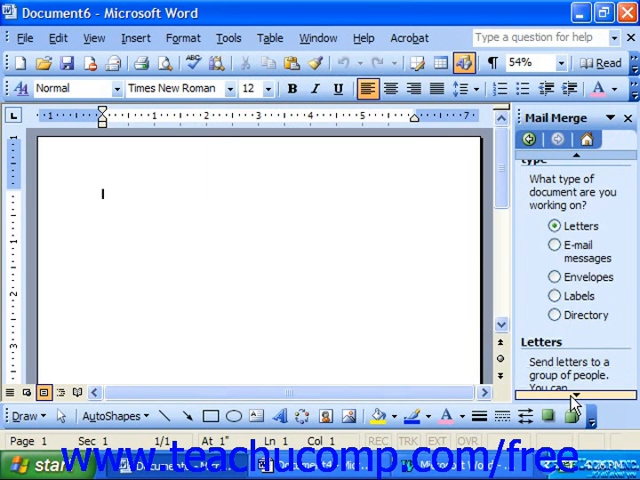
Step: Scroll the wizard's Step 1 pane to show the Letters description and next-step link
{"action": "scroll", "scroll_direction": "down", "scroll_amount": 3}
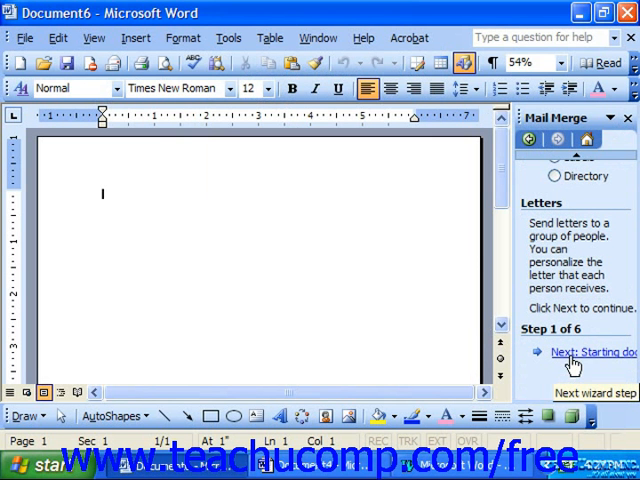
{"action": "mouse_move", "coordinate": [532, 363]}
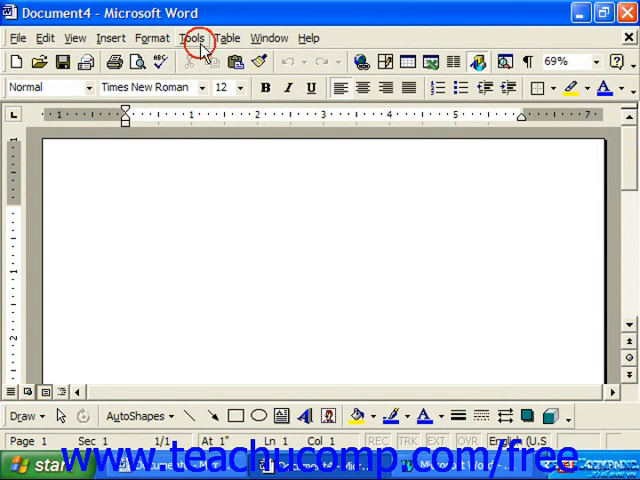
Step: Open the Mail Merge Helper dialog from Tools in Word 2000's Document4
{"action": "left_click", "coordinate": [192, 38]}
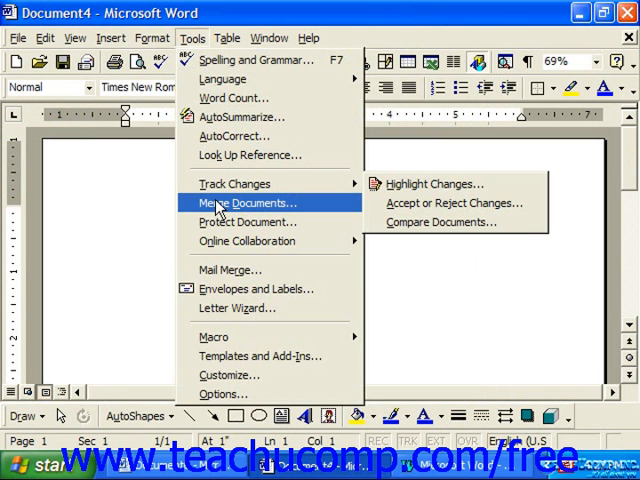
{"action": "mouse_move", "coordinate": [222, 270]}
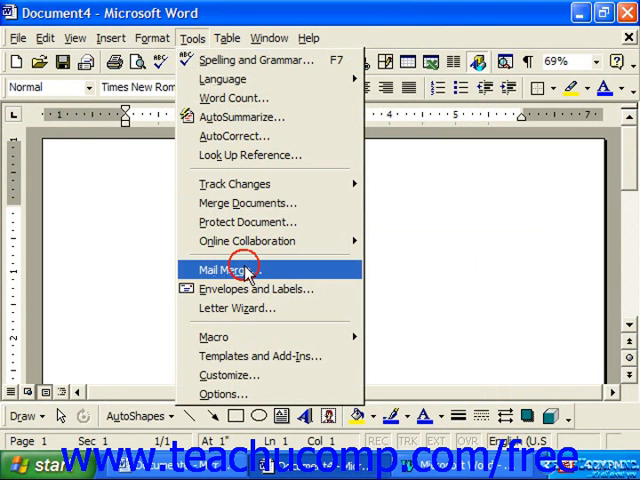
{"action": "left_click", "coordinate": [221, 269]}
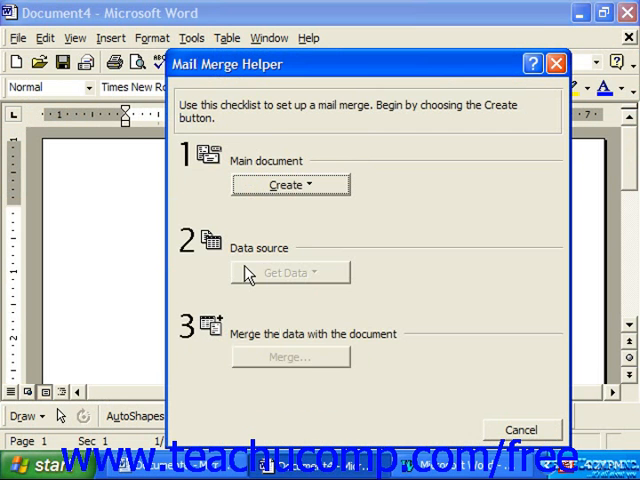